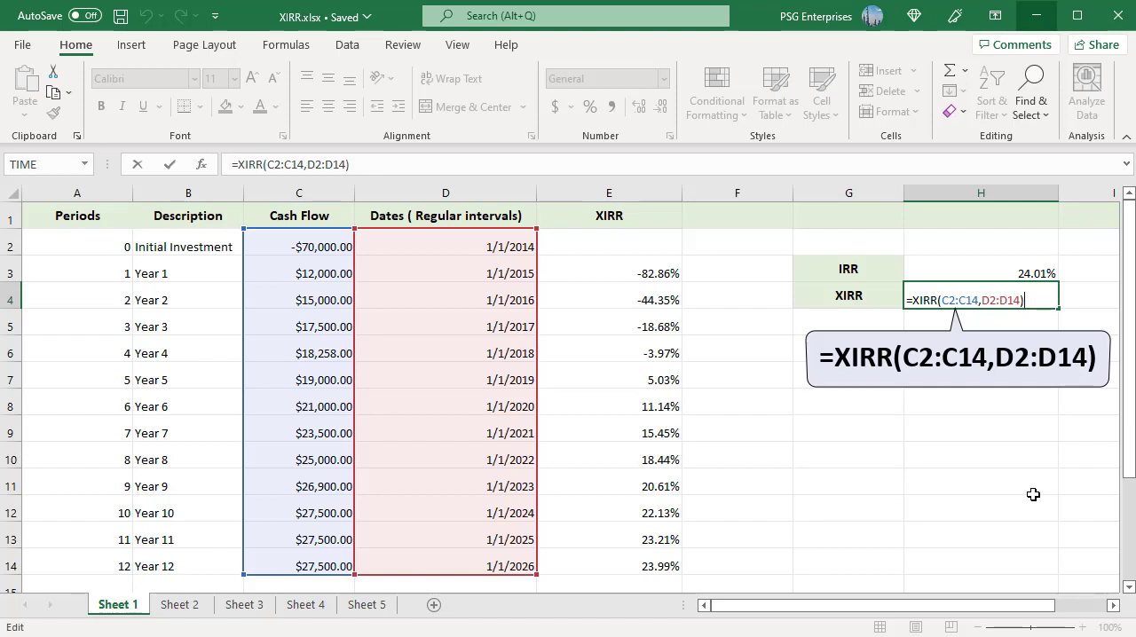
Confirm =XIRR(C2:C14,D2:D14) in H4, returning 0.239911026.
{"action": "key", "text": "enter"}
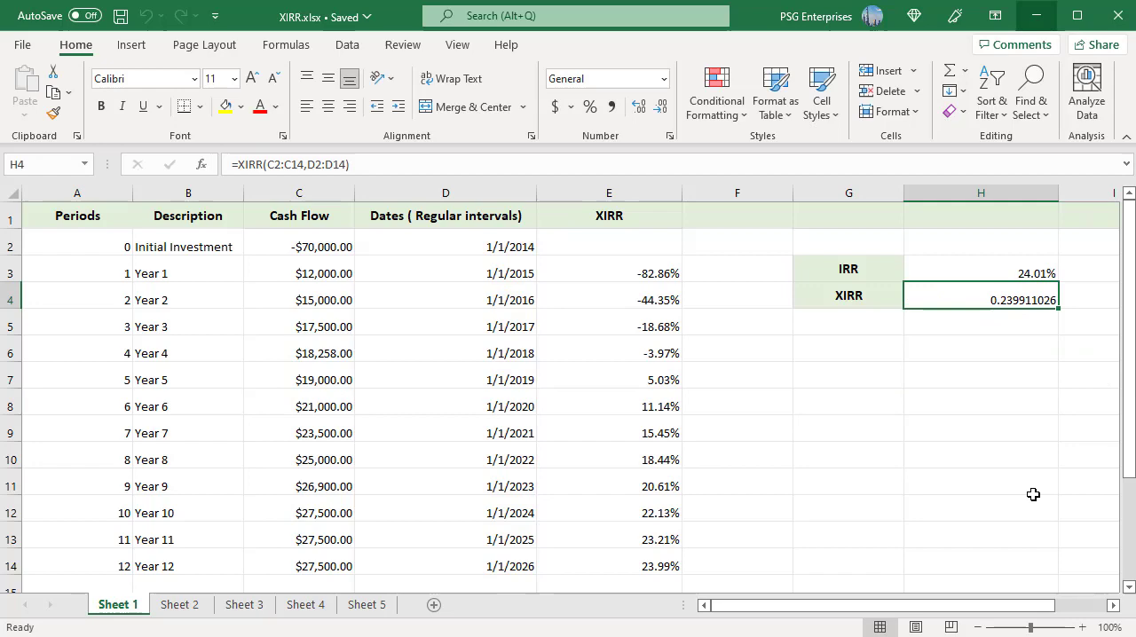
{"action": "mouse_move", "coordinate": [774, 267]}
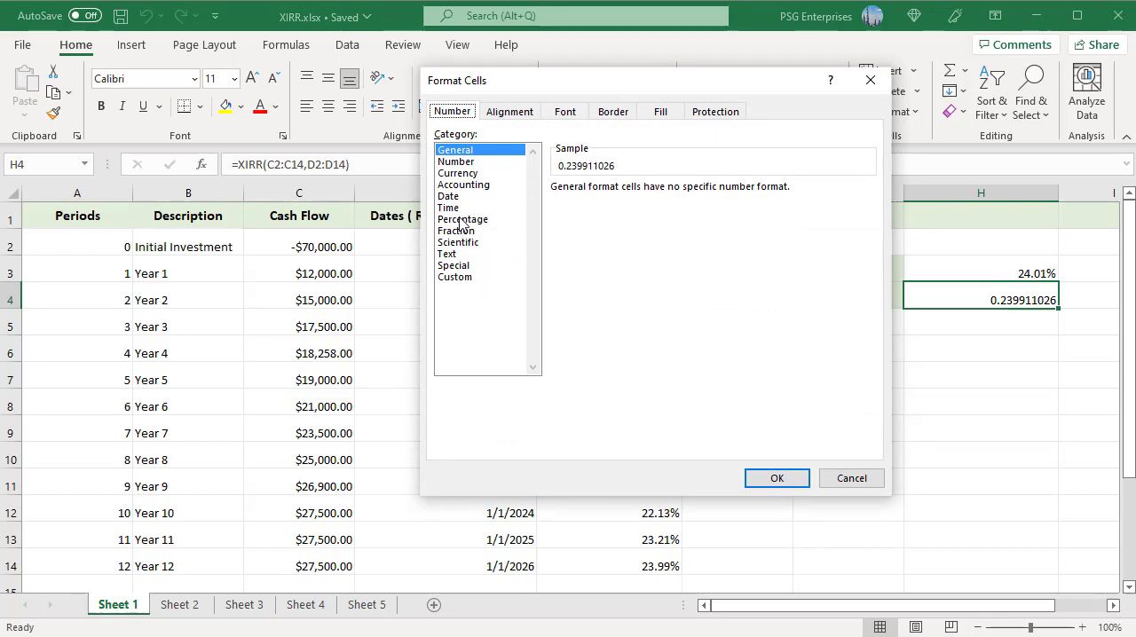
Format H4 as Percentage with 2 decimals, showing 23.99%.
{"action": "left_click", "coordinate": [462, 220]}
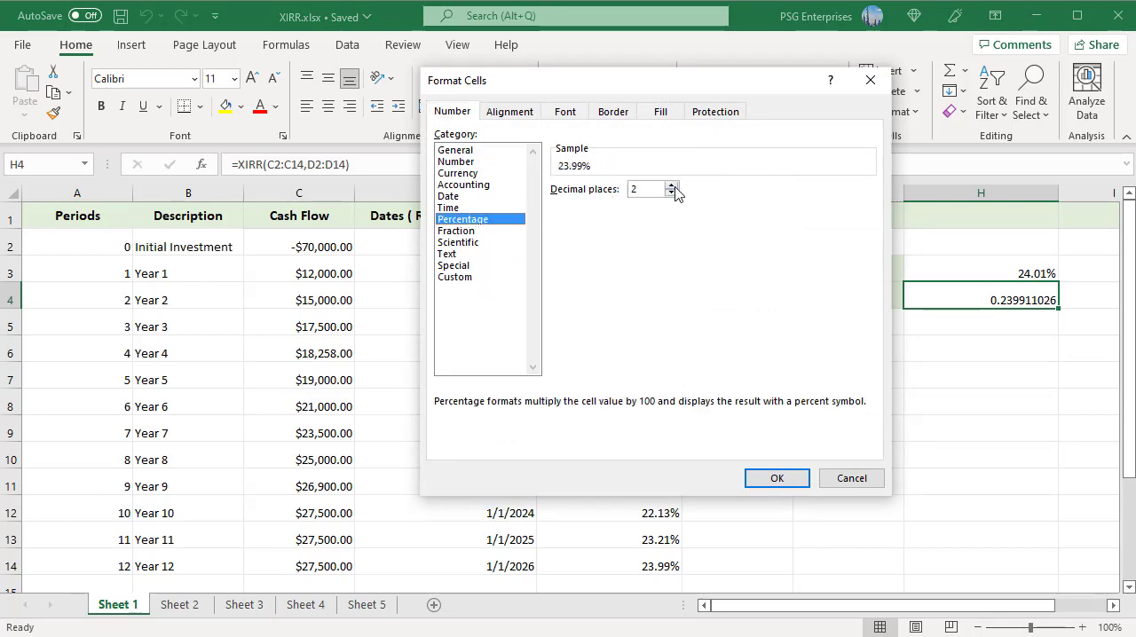
{"action": "left_click", "coordinate": [776, 478]}
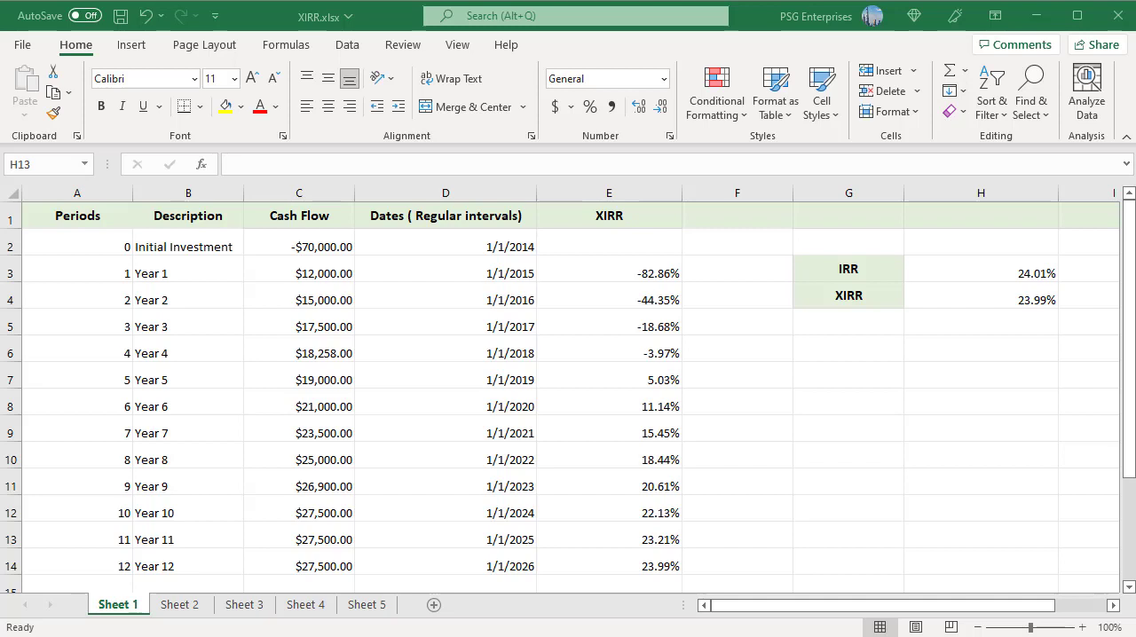
Switch to Sheet 2 with the irregular-interval cash flows.
{"action": "left_click", "coordinate": [178, 604]}
{"action": "type", "text": "=XIRR(E2:E12,F2:F12)"}
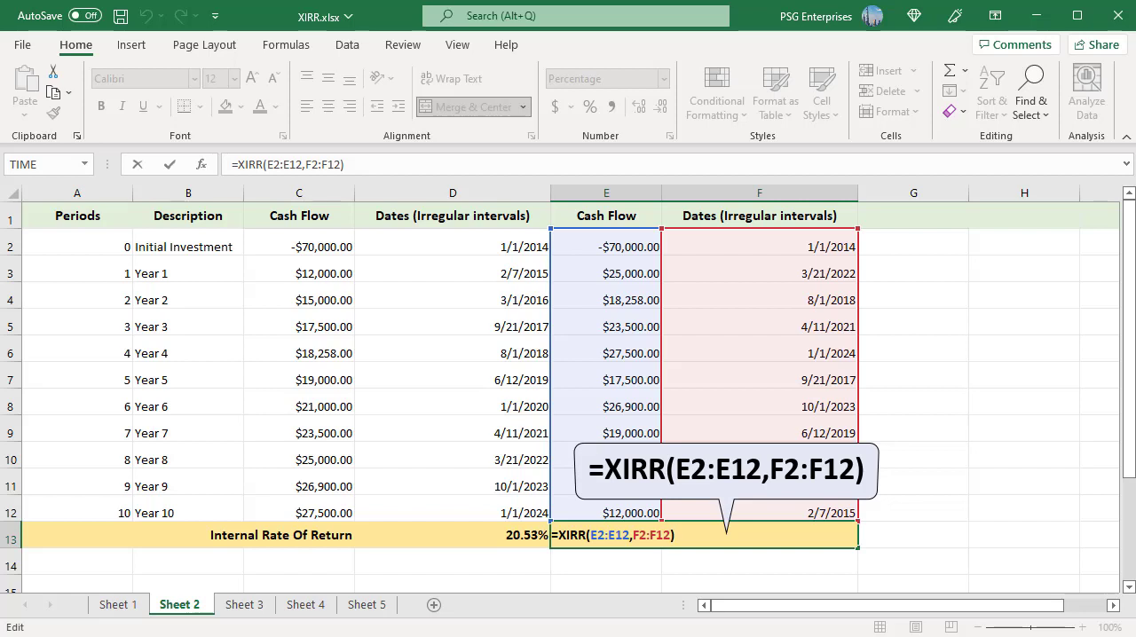
Go to Sheet 3 showing the #NUM! and #VALUE! XIRR error examples.
{"action": "left_click", "coordinate": [244, 605]}
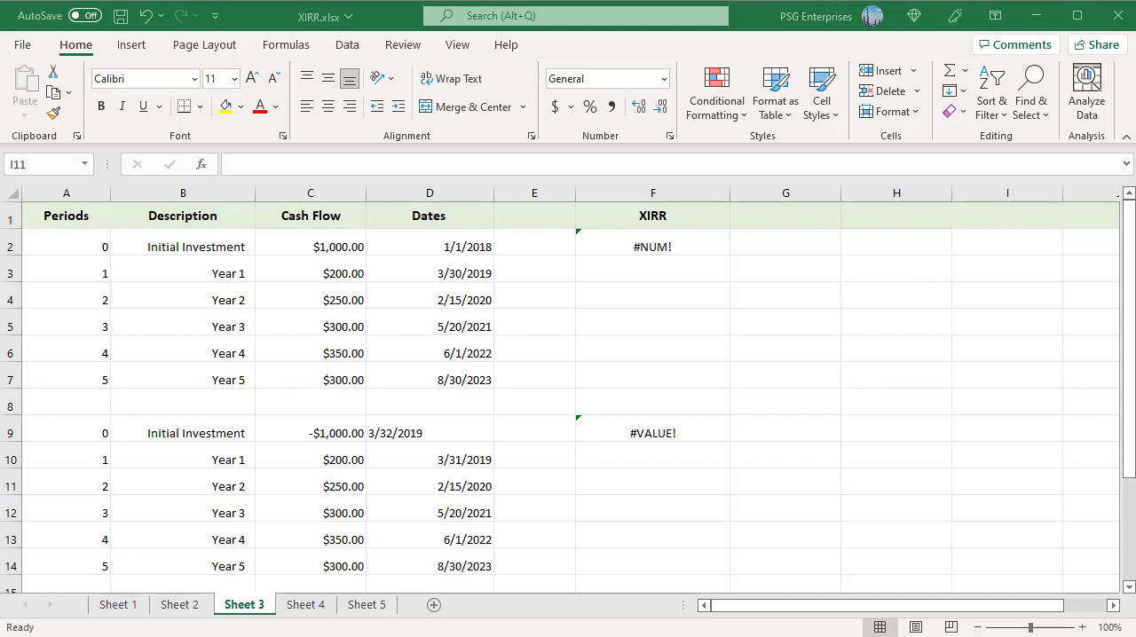
Enter =XIRR(C2:C7,D2:D7) in F2, then move to Sheet 4.
{"action": "type", "text": "=XIRR(C2:C7,D2:D7)"}
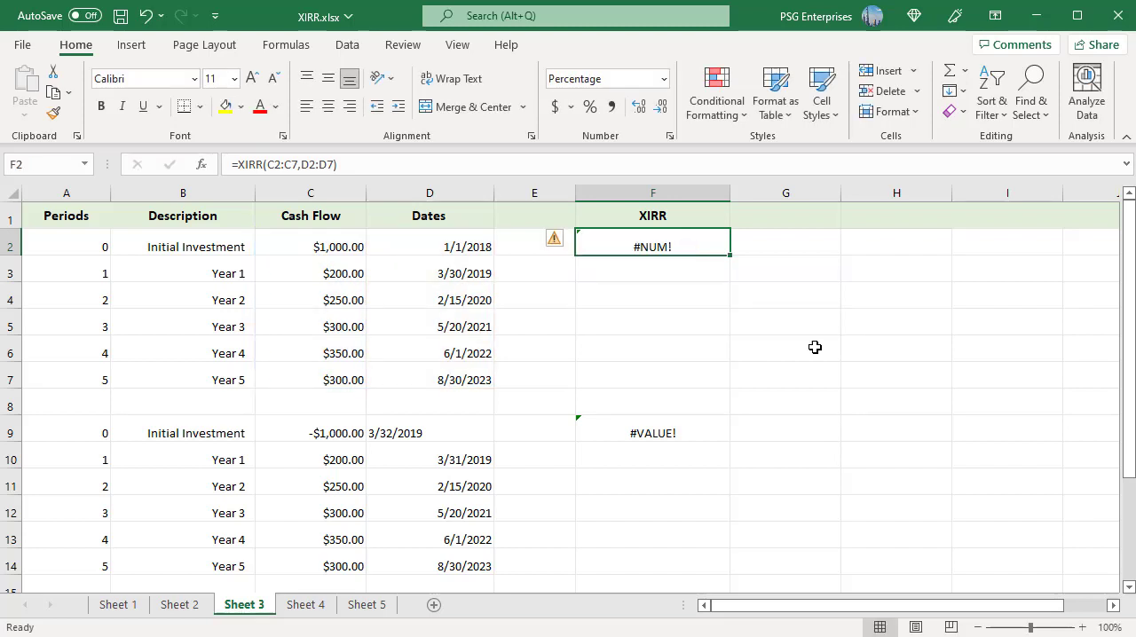
{"action": "mouse_move", "coordinate": [807, 467]}
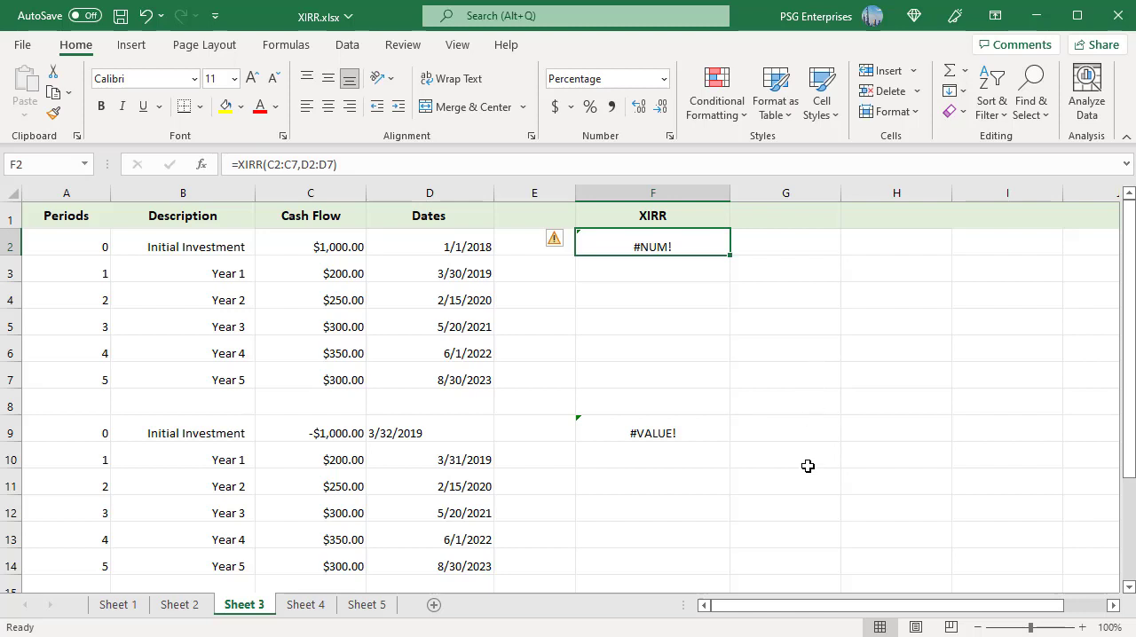
{"action": "mouse_move", "coordinate": [721, 430]}
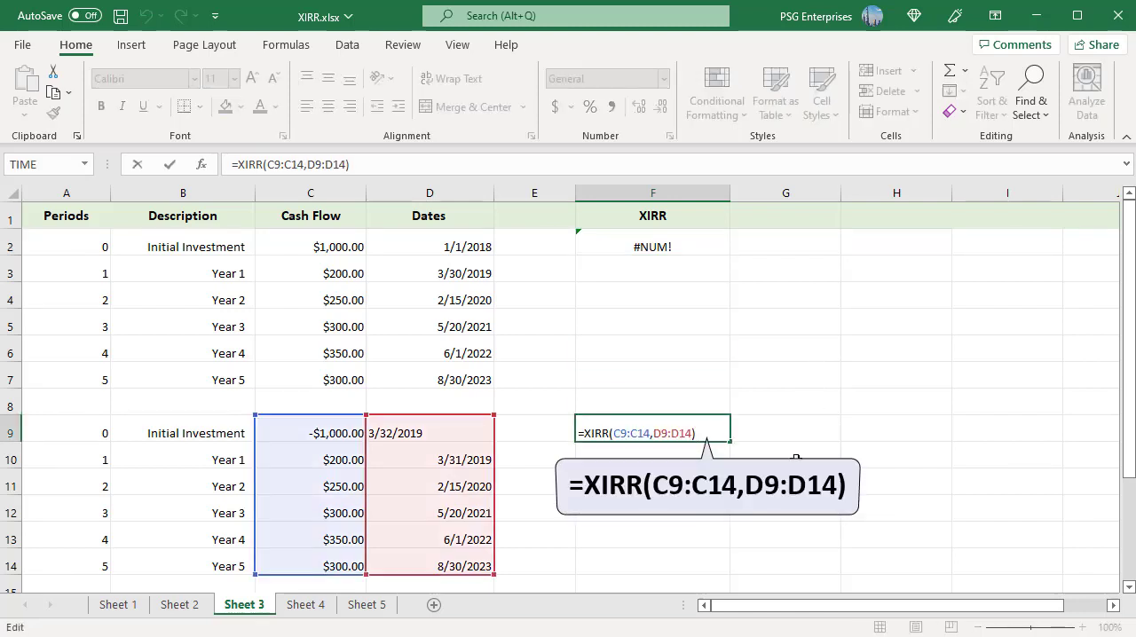
{"action": "left_click", "coordinate": [305, 604]}
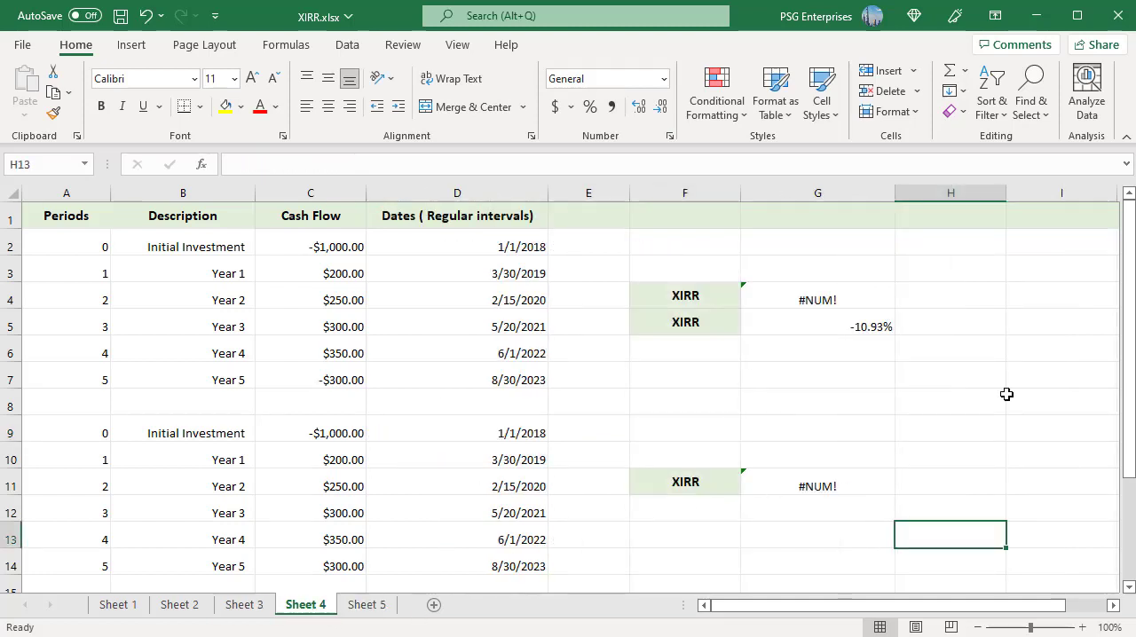
Inspect the #NUM! formula and reopen =XIRR(C2:C7,D2:D7) for editing.
{"action": "left_click", "coordinate": [817, 486]}
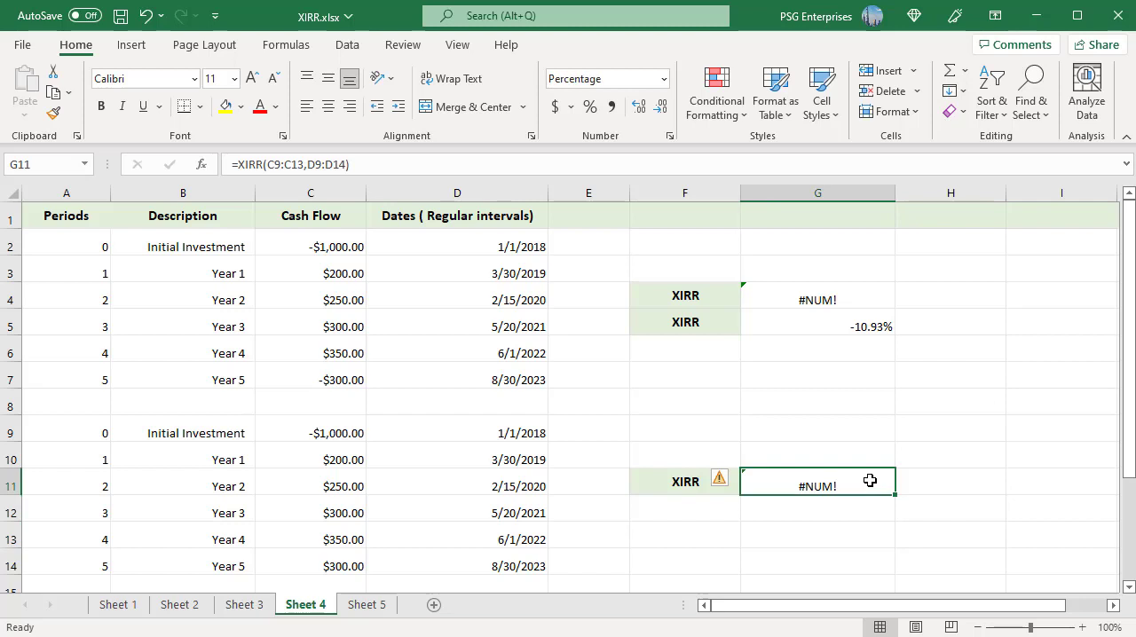
{"action": "double_click", "coordinate": [817, 485]}
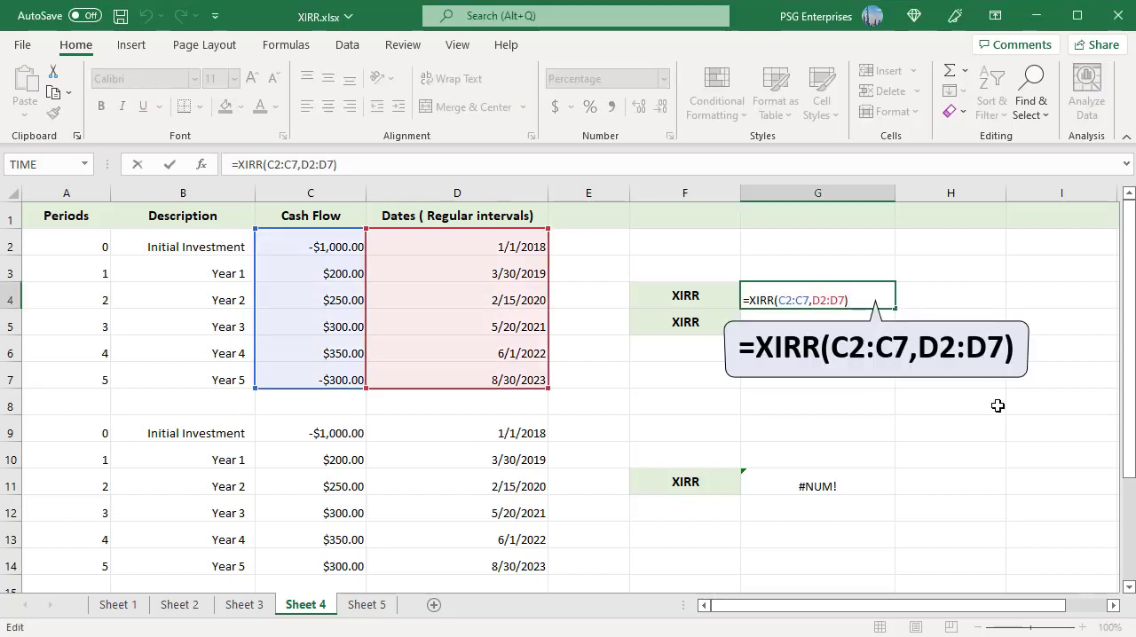
Add a -15% guess to the XIRR formula, then move to Sheet 5.
{"action": "type", "text": ", -15%)"}
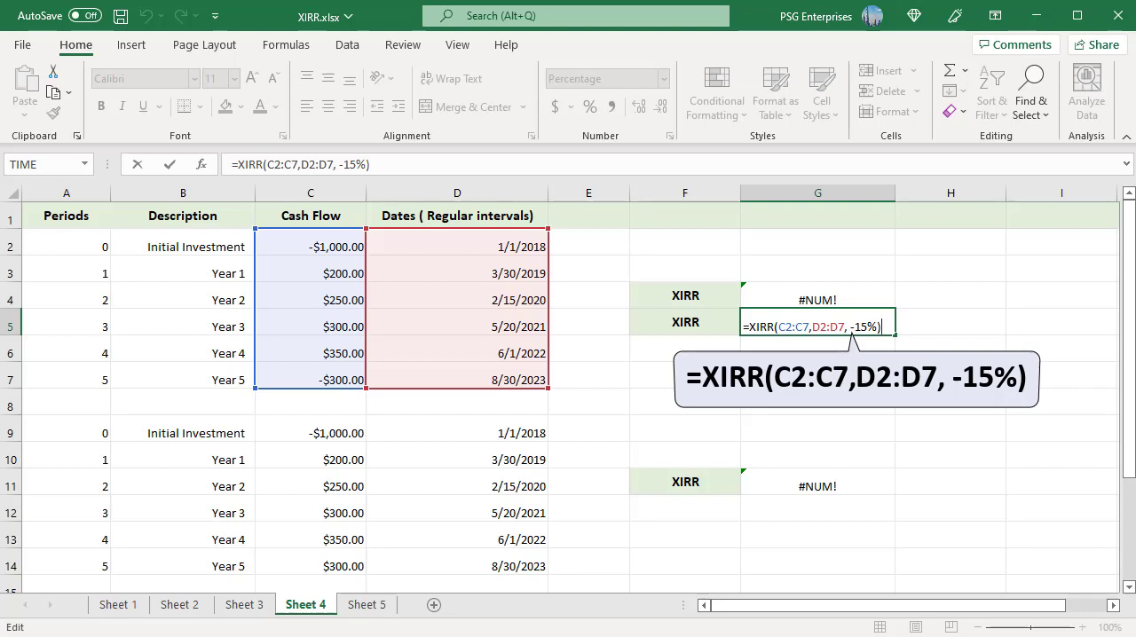
{"action": "left_click", "coordinate": [366, 605]}
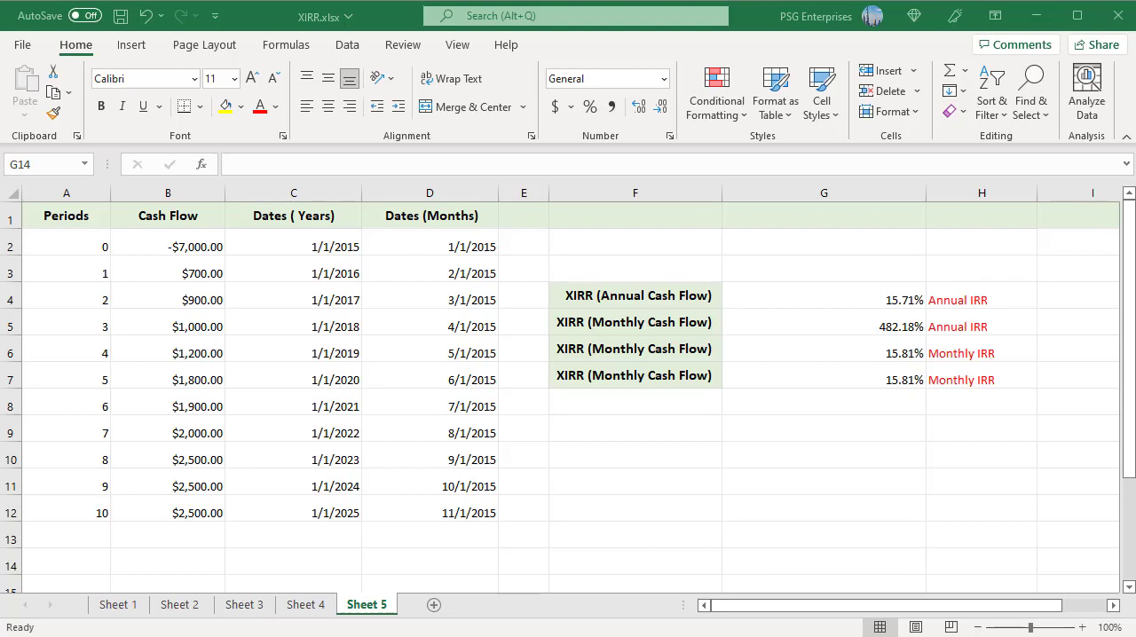
{"action": "double_click", "coordinate": [823, 299]}
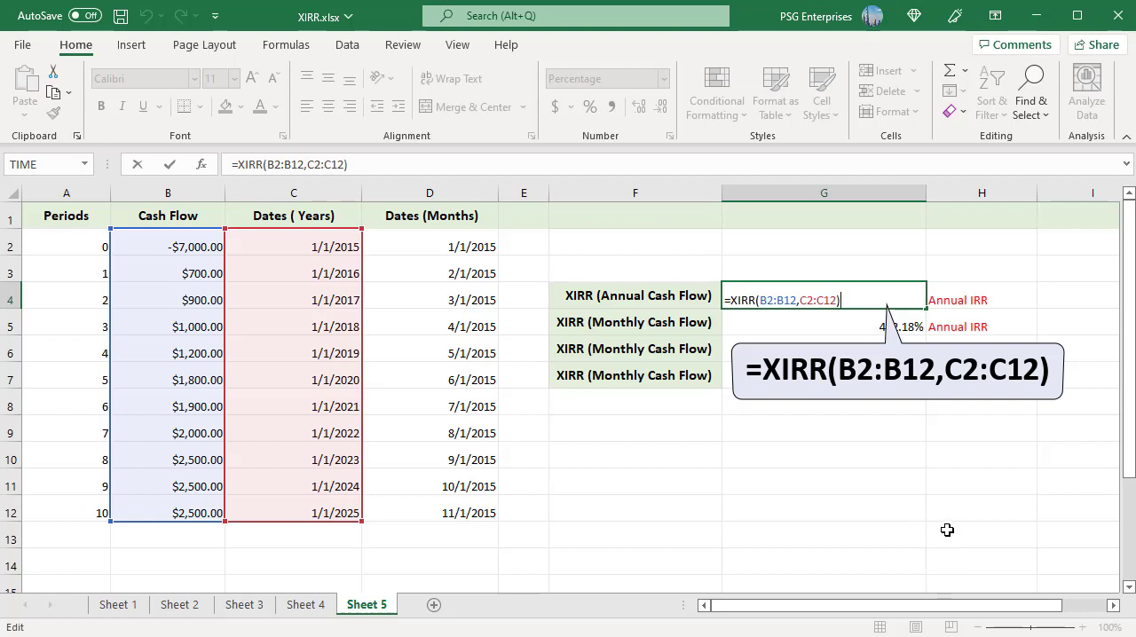
{"action": "mouse_move", "coordinate": [942, 529]}
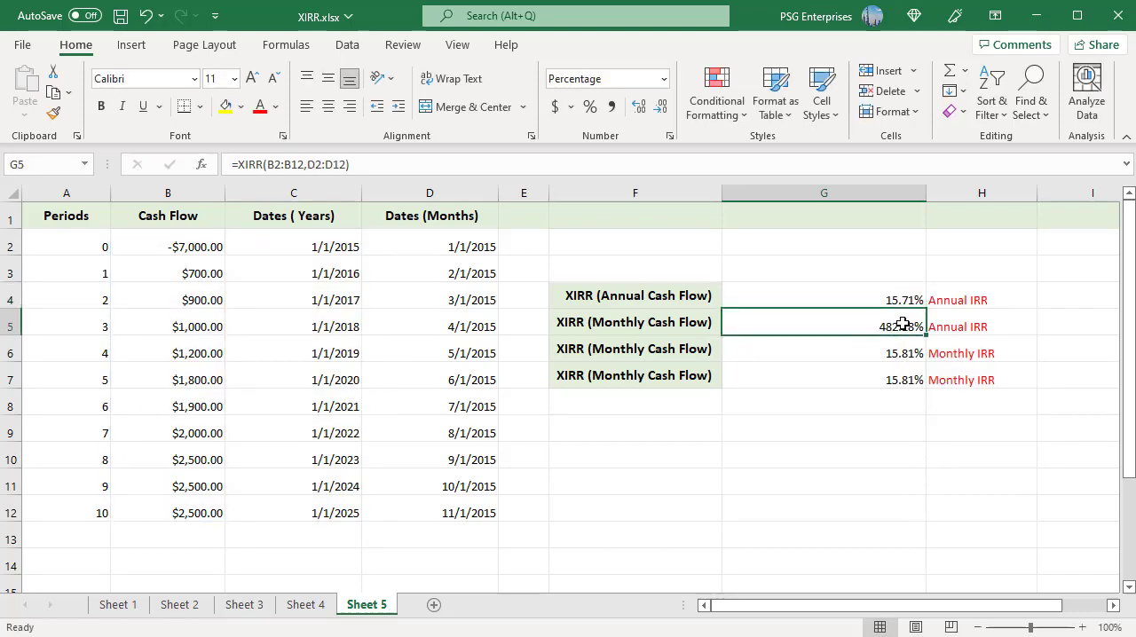
{"action": "double_click", "coordinate": [824, 327]}
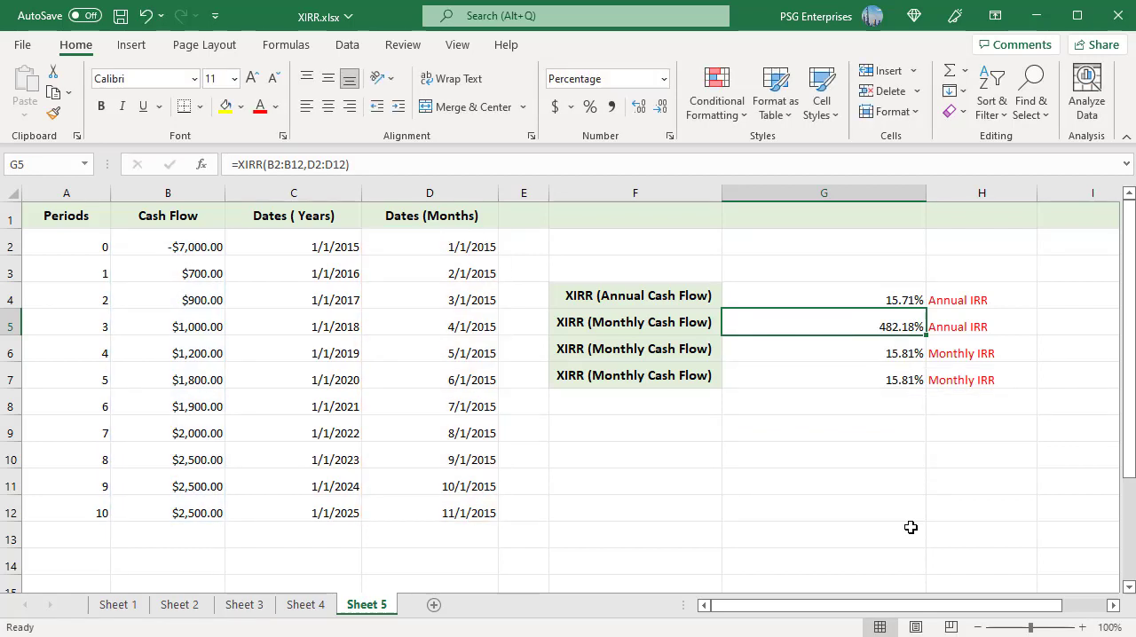
{"action": "mouse_move", "coordinate": [915, 521]}
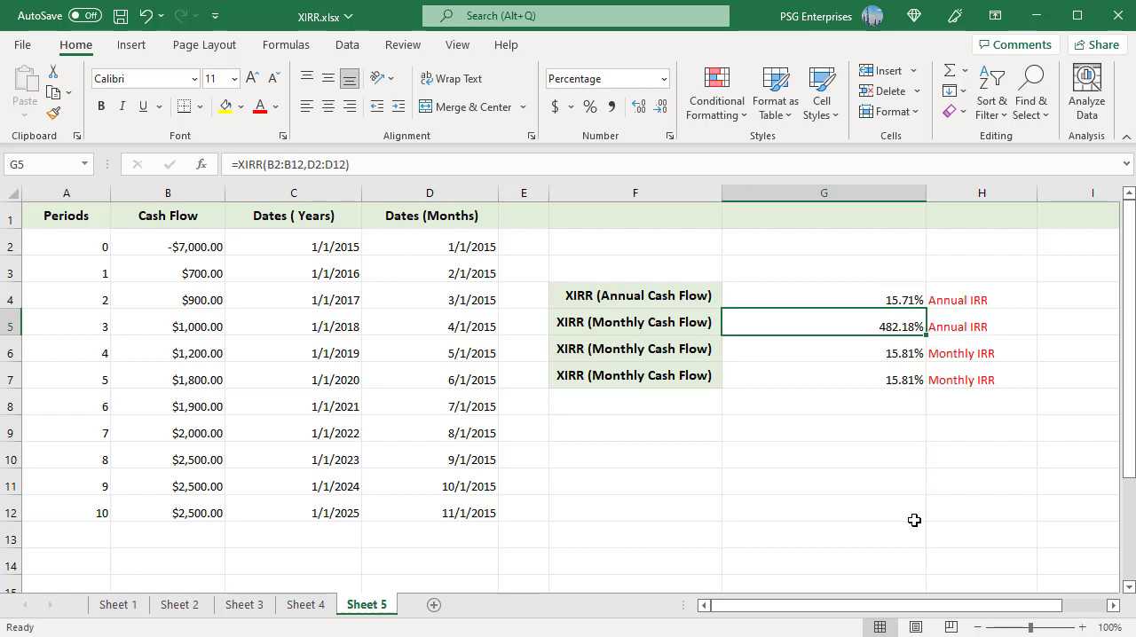